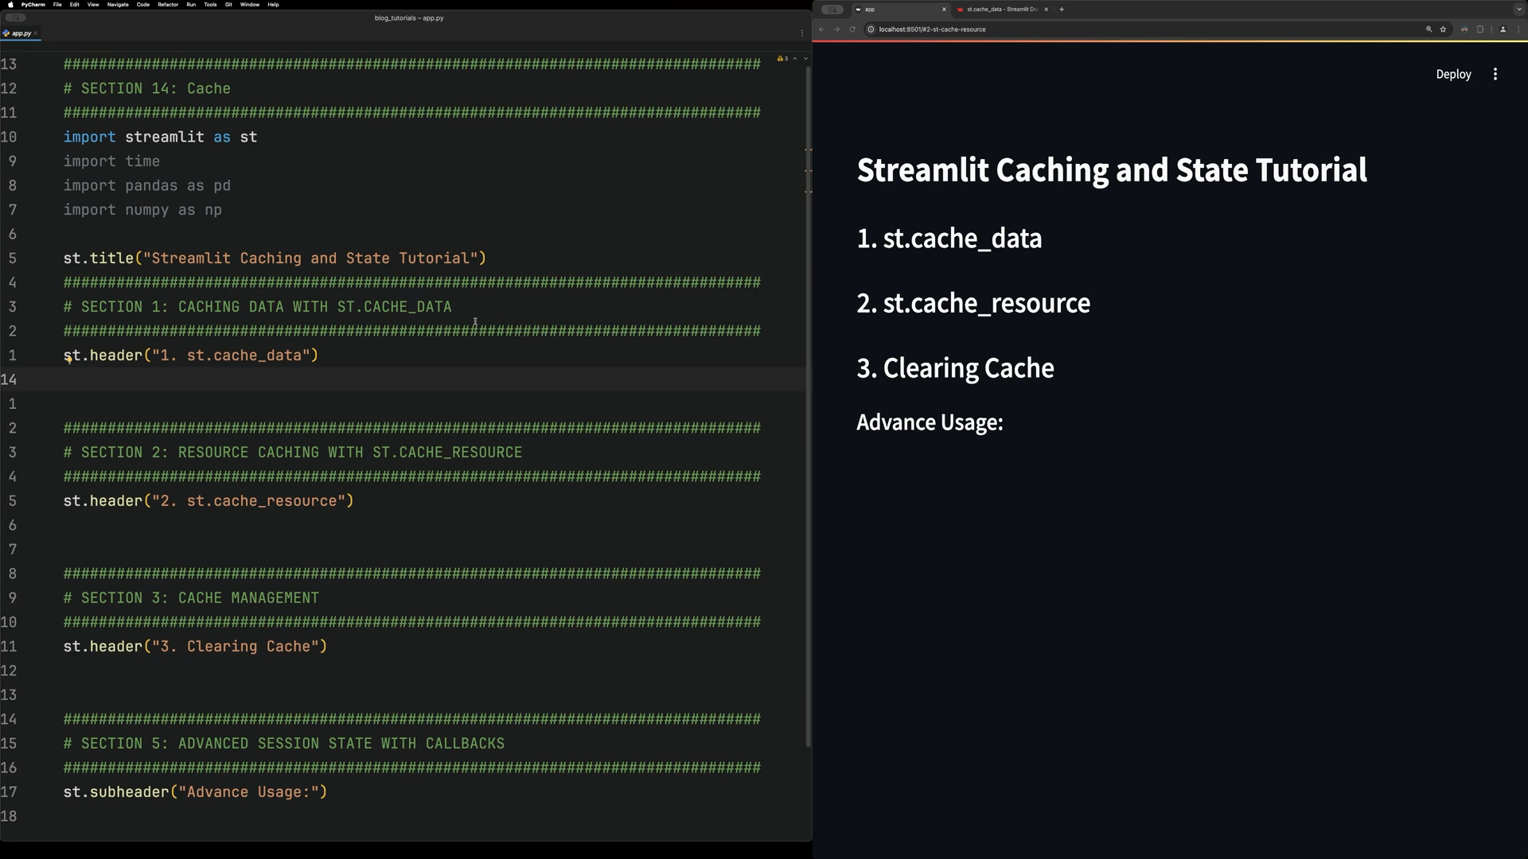
mouse_move(476, 331)
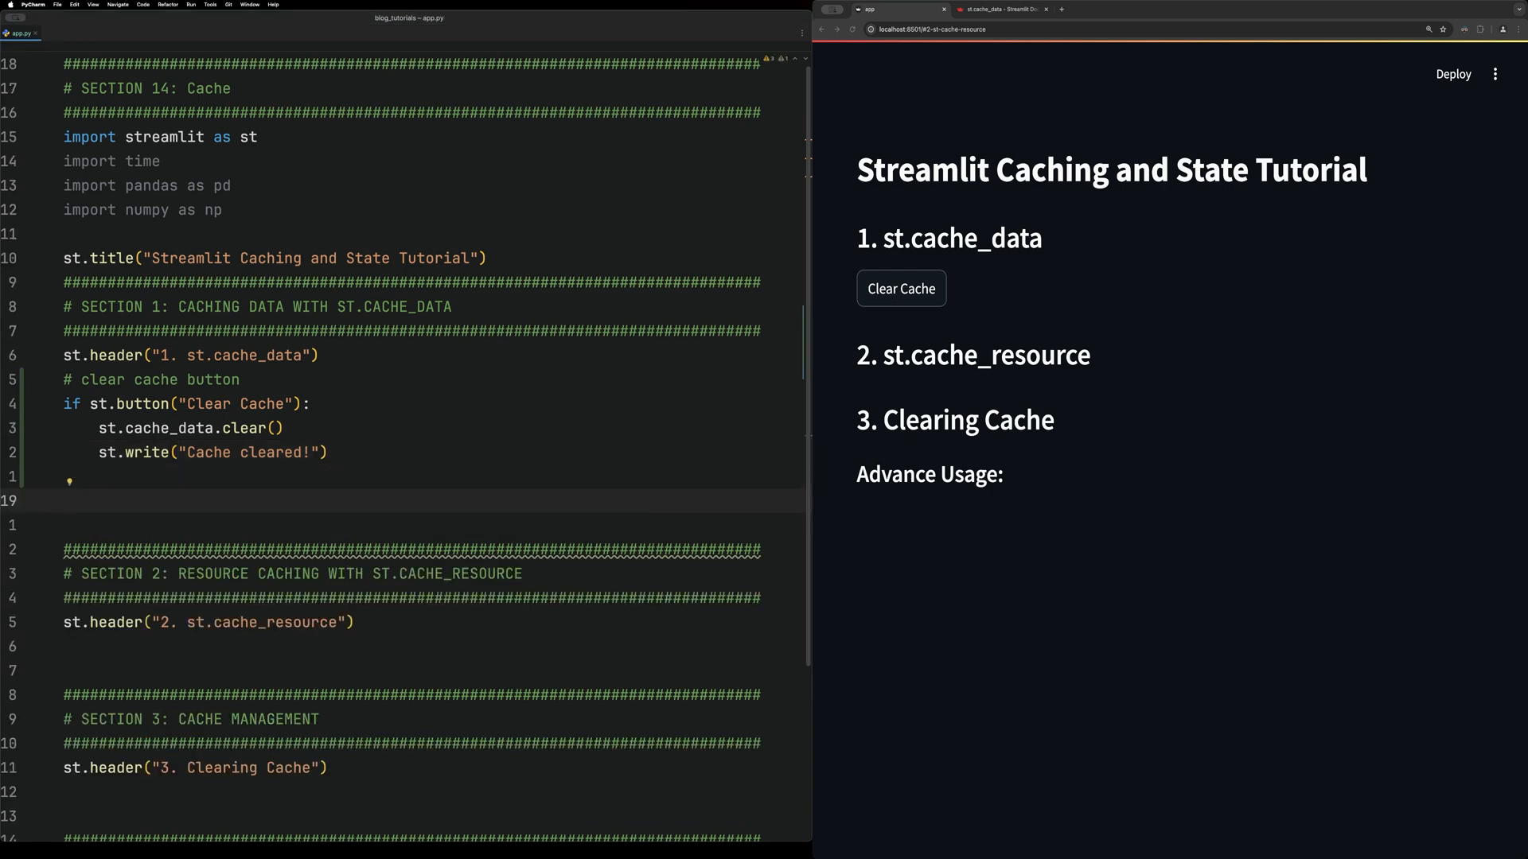
text(@st.cache_data)
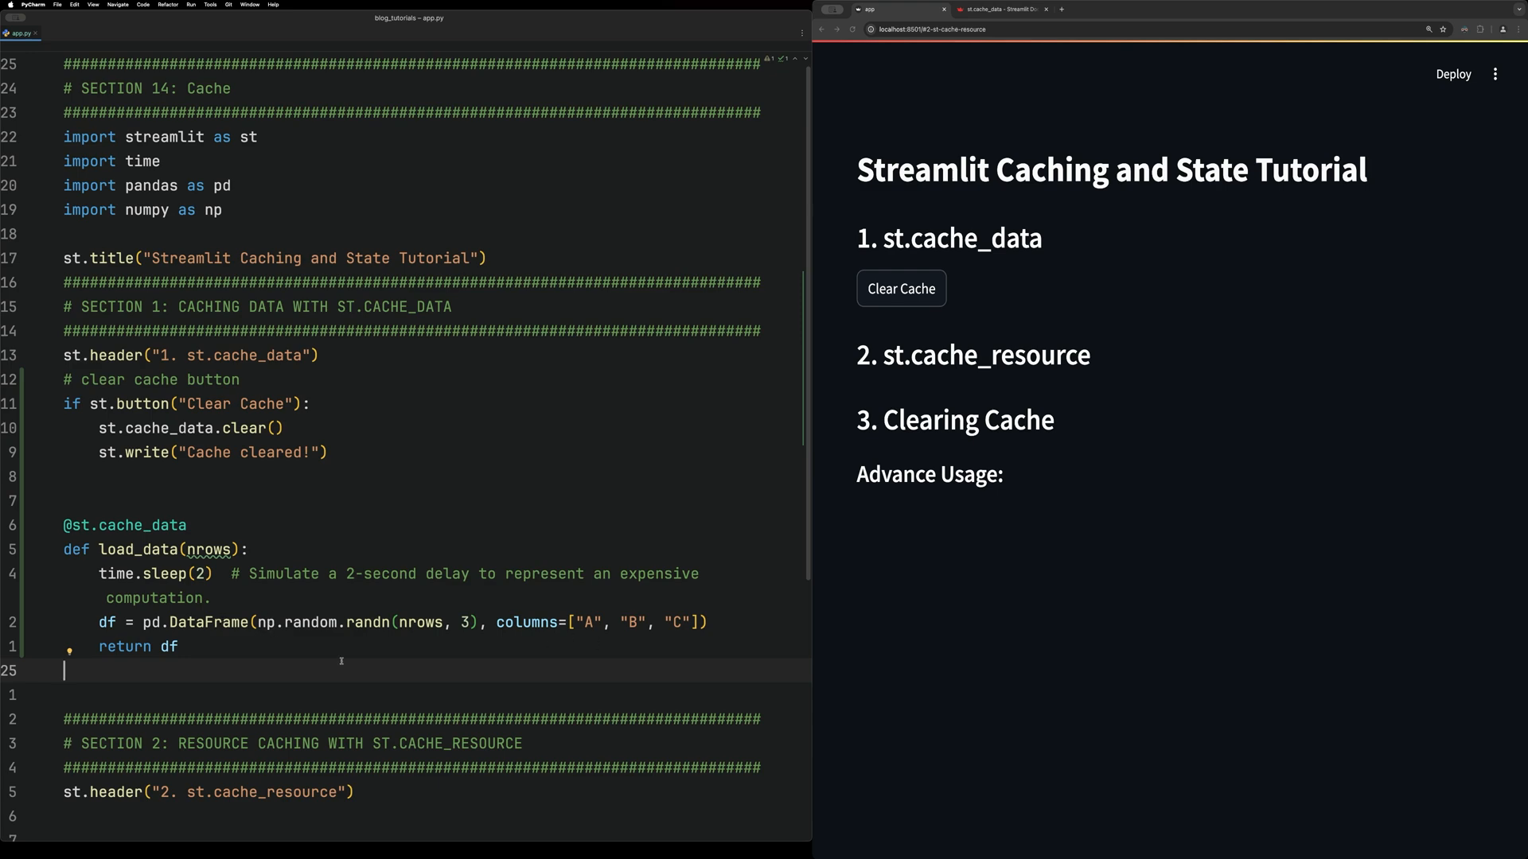
- Add the 'Load Data with Timer' block timing load_data(1000) and writing the elapsed seconds
scroll(down, 3)
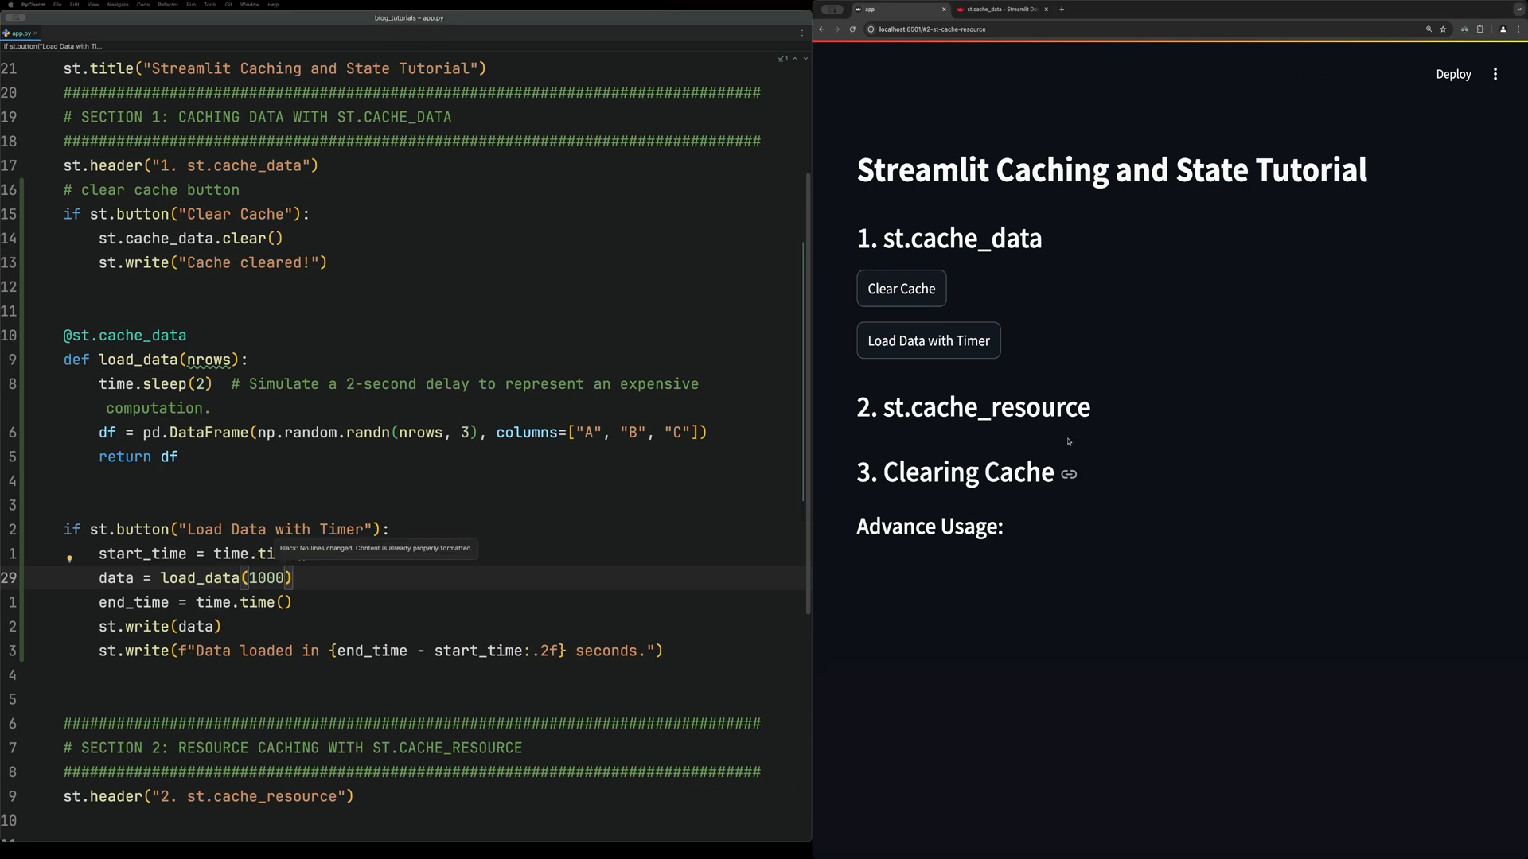
- Load the data twice: about 2 seconds first, then 0.00 seconds from cache
click(926, 341)
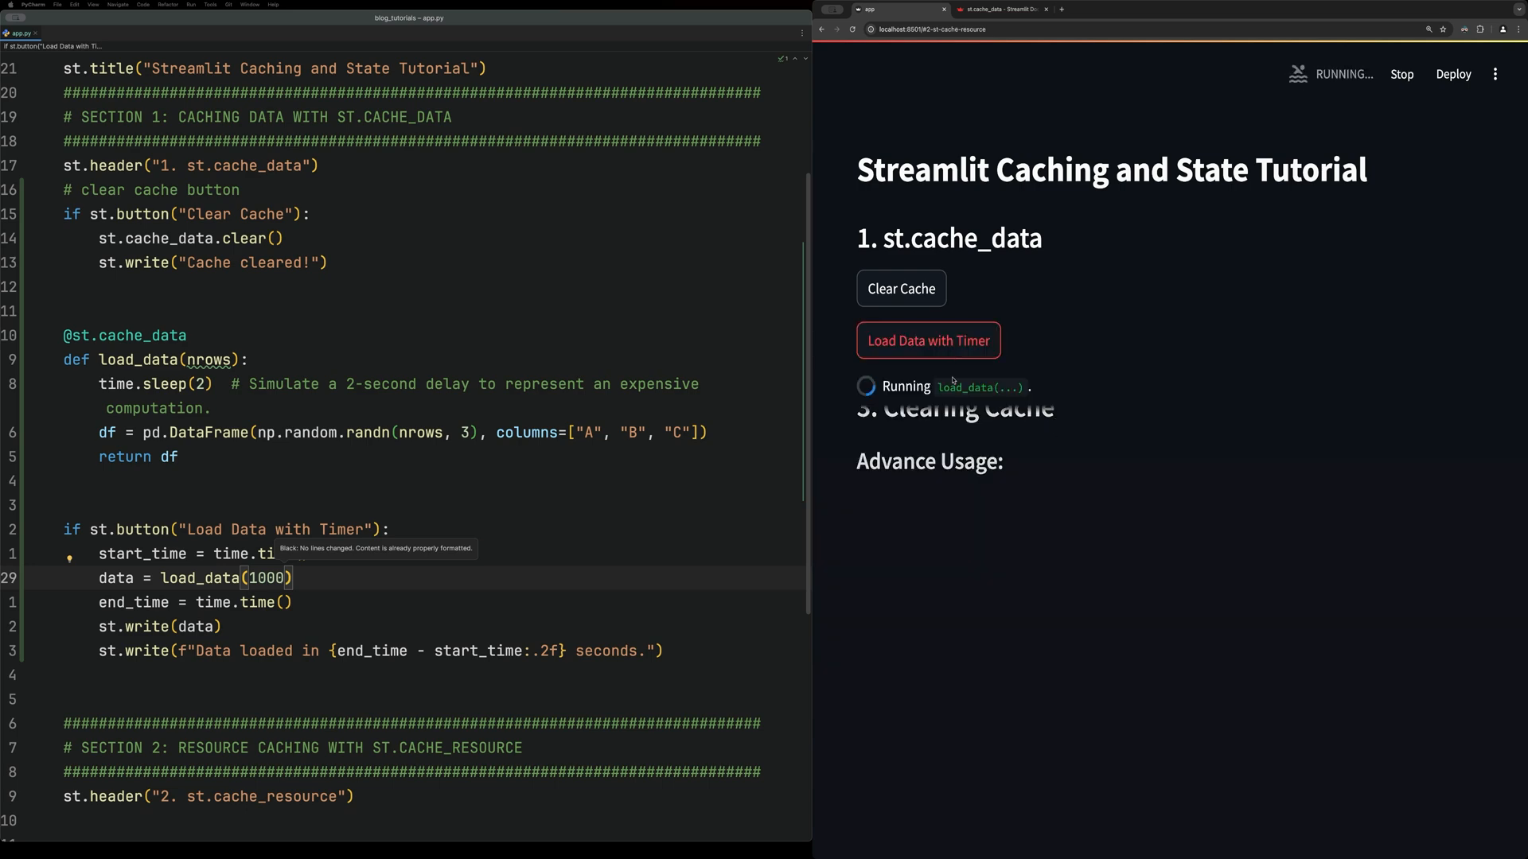
click(926, 340)
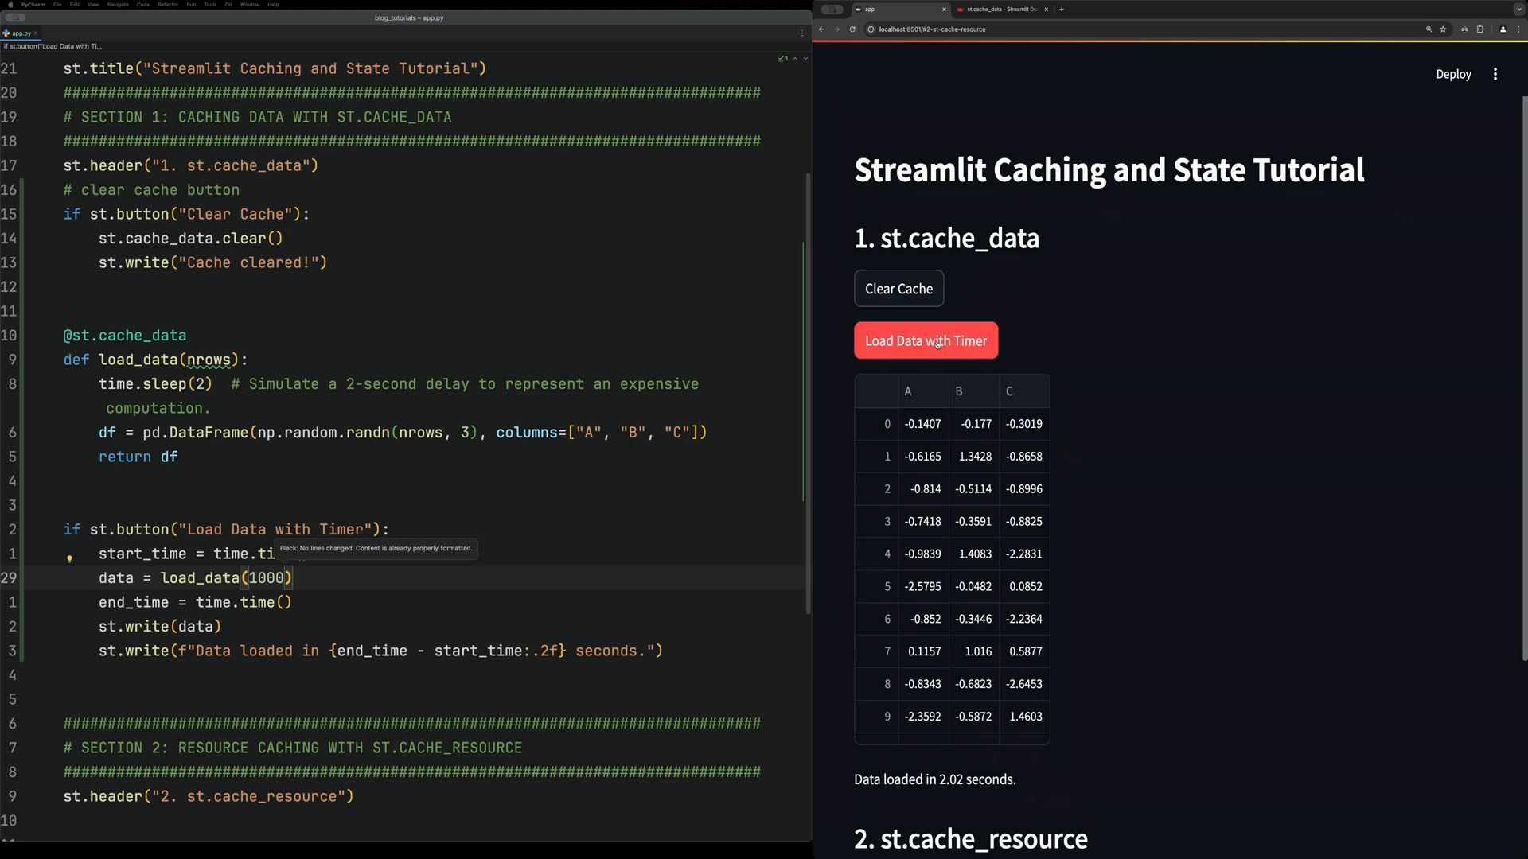
click(925, 341)
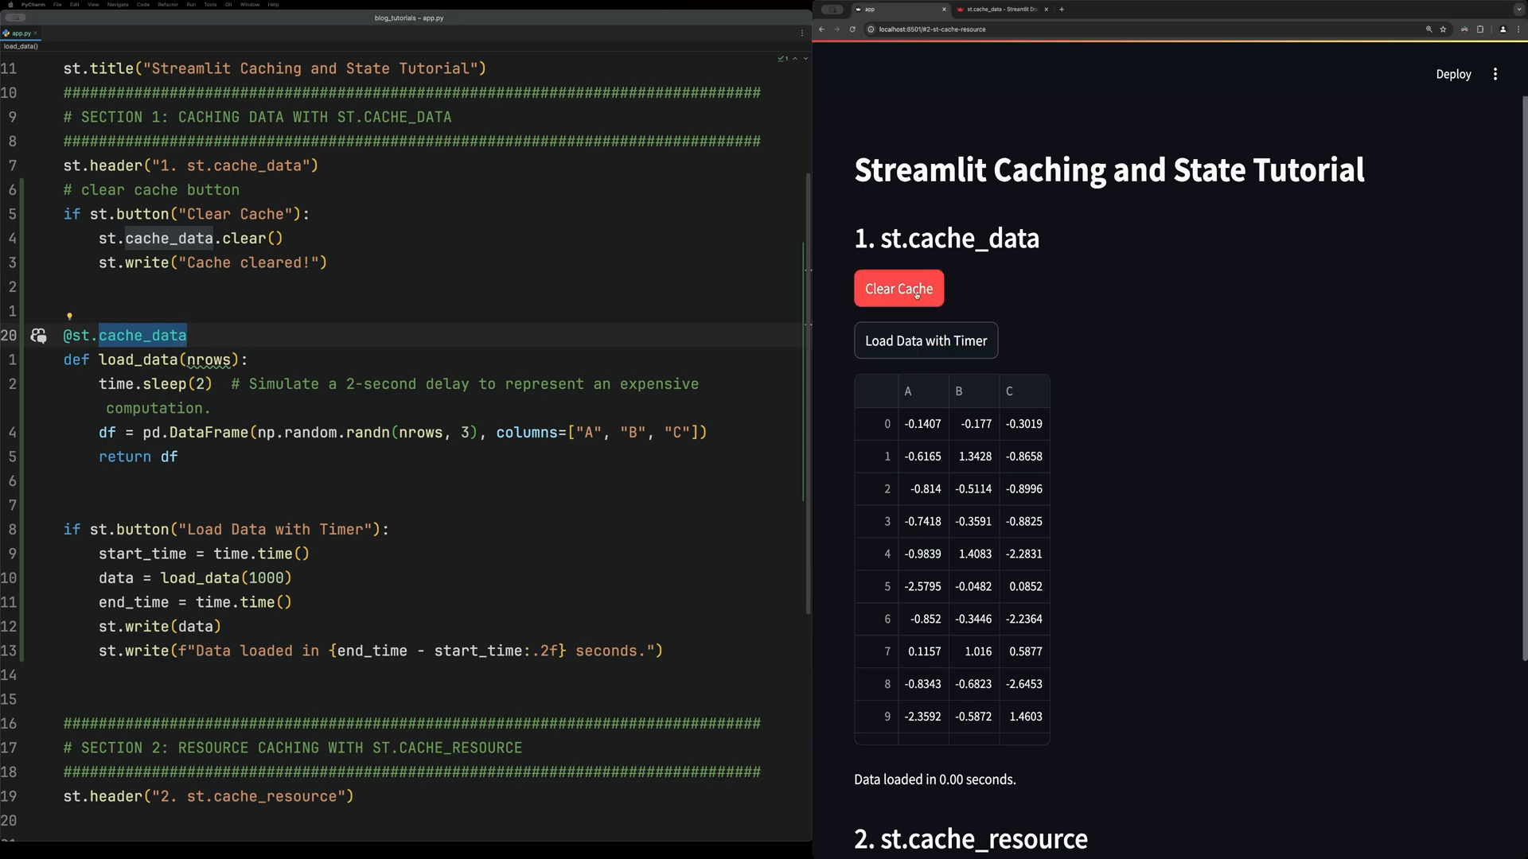
- Clear the cache and reload, back to about 2 seconds, then 0.00 seconds cached again
click(924, 340)
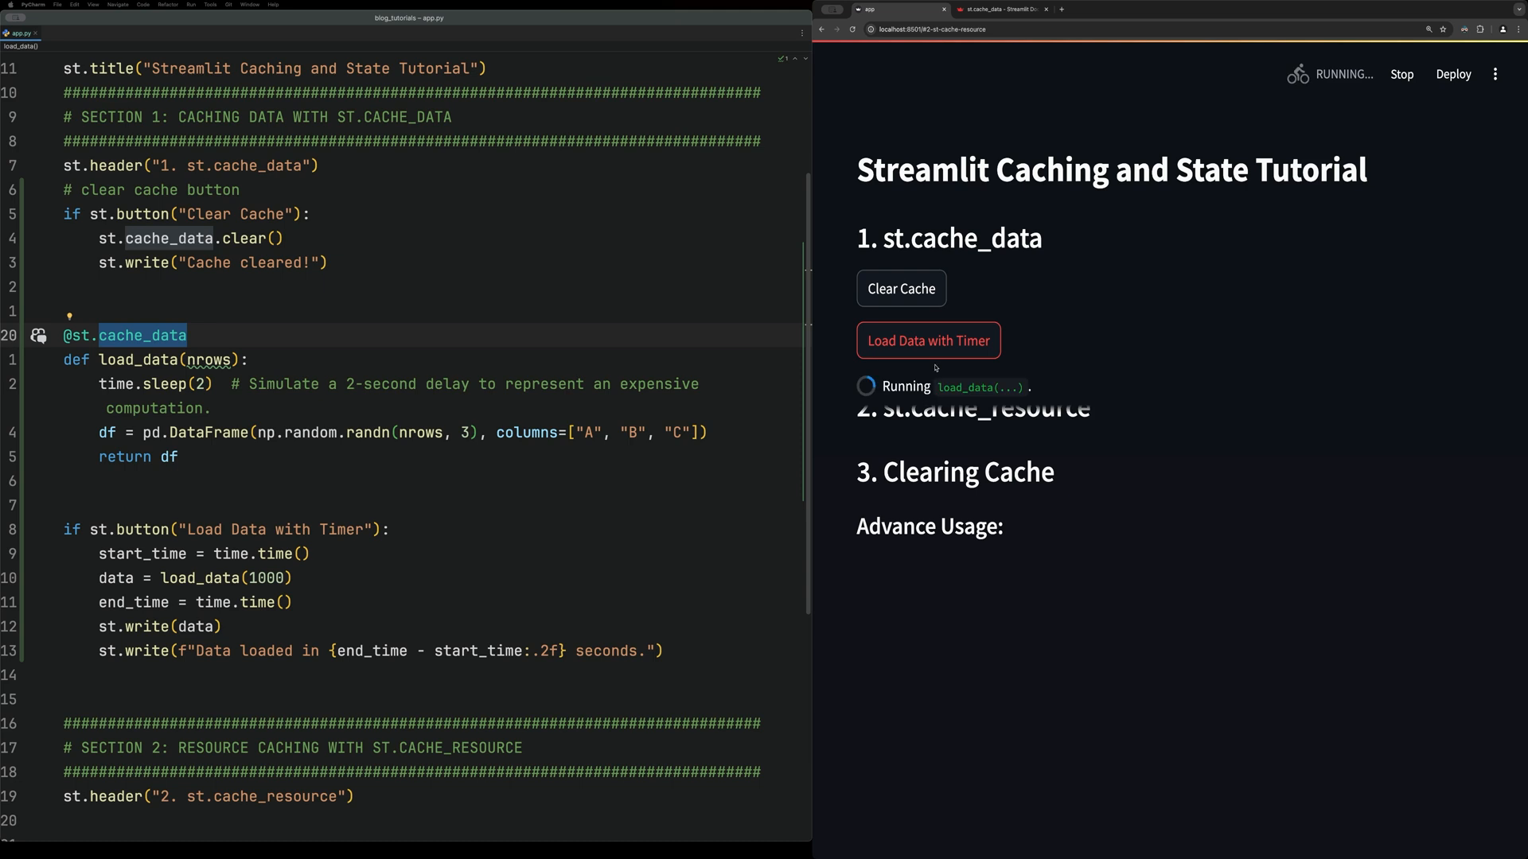
click(928, 340)
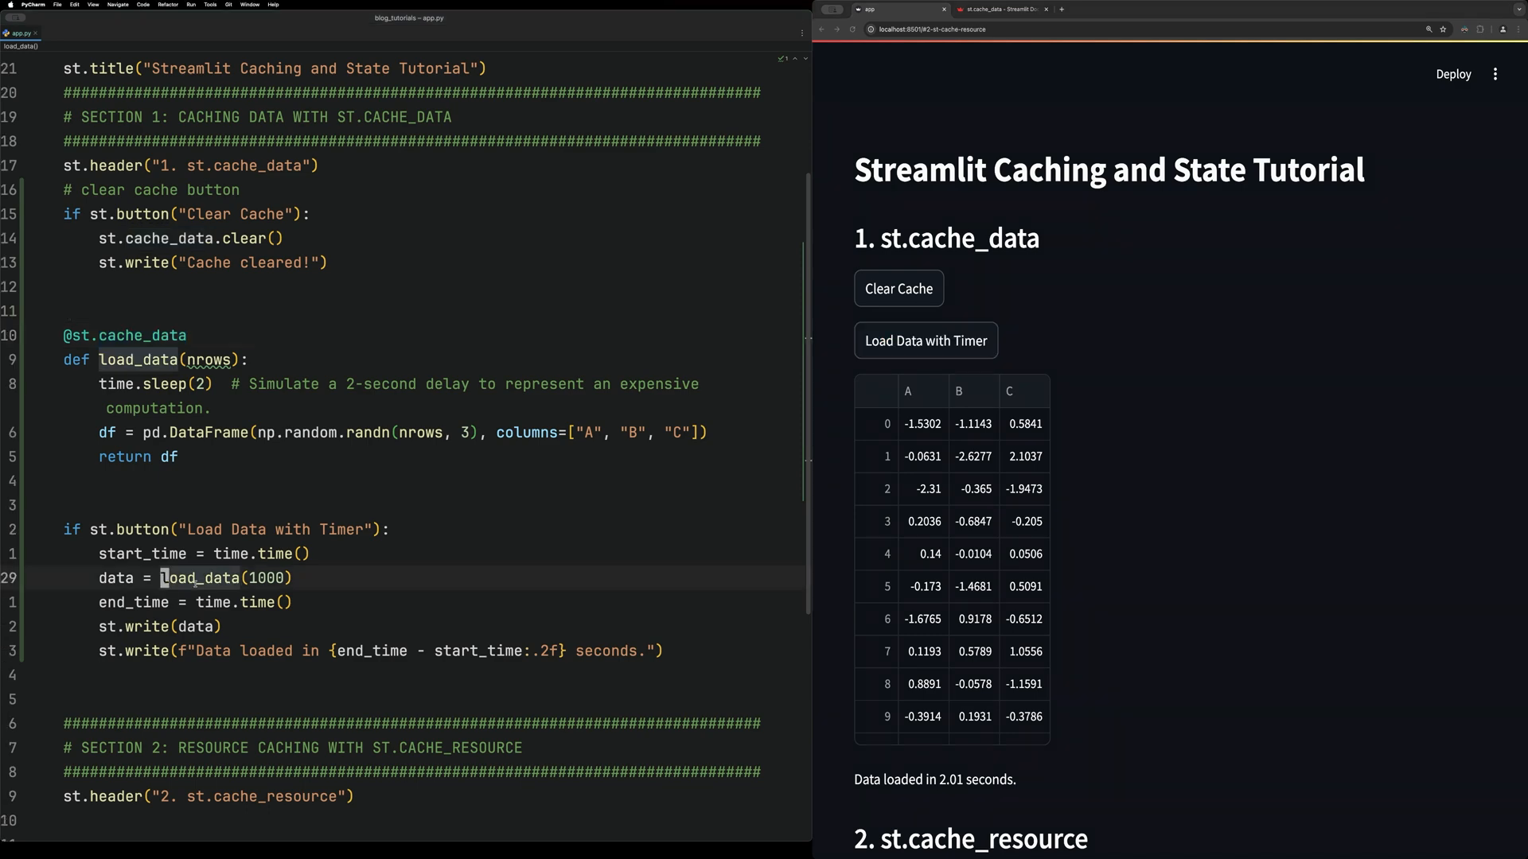
double_click(200, 578)
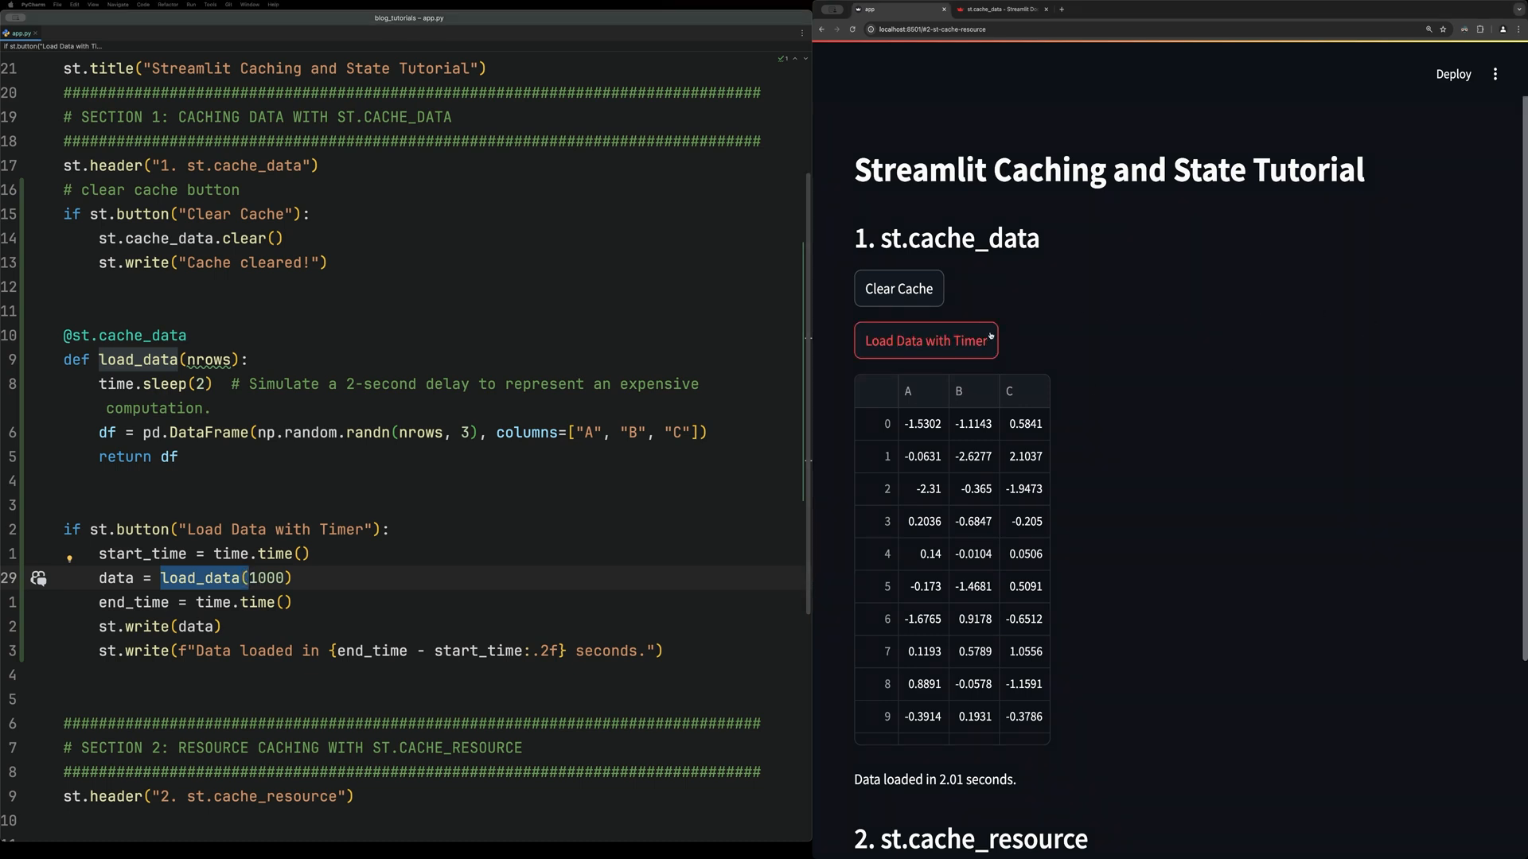
click(925, 340)
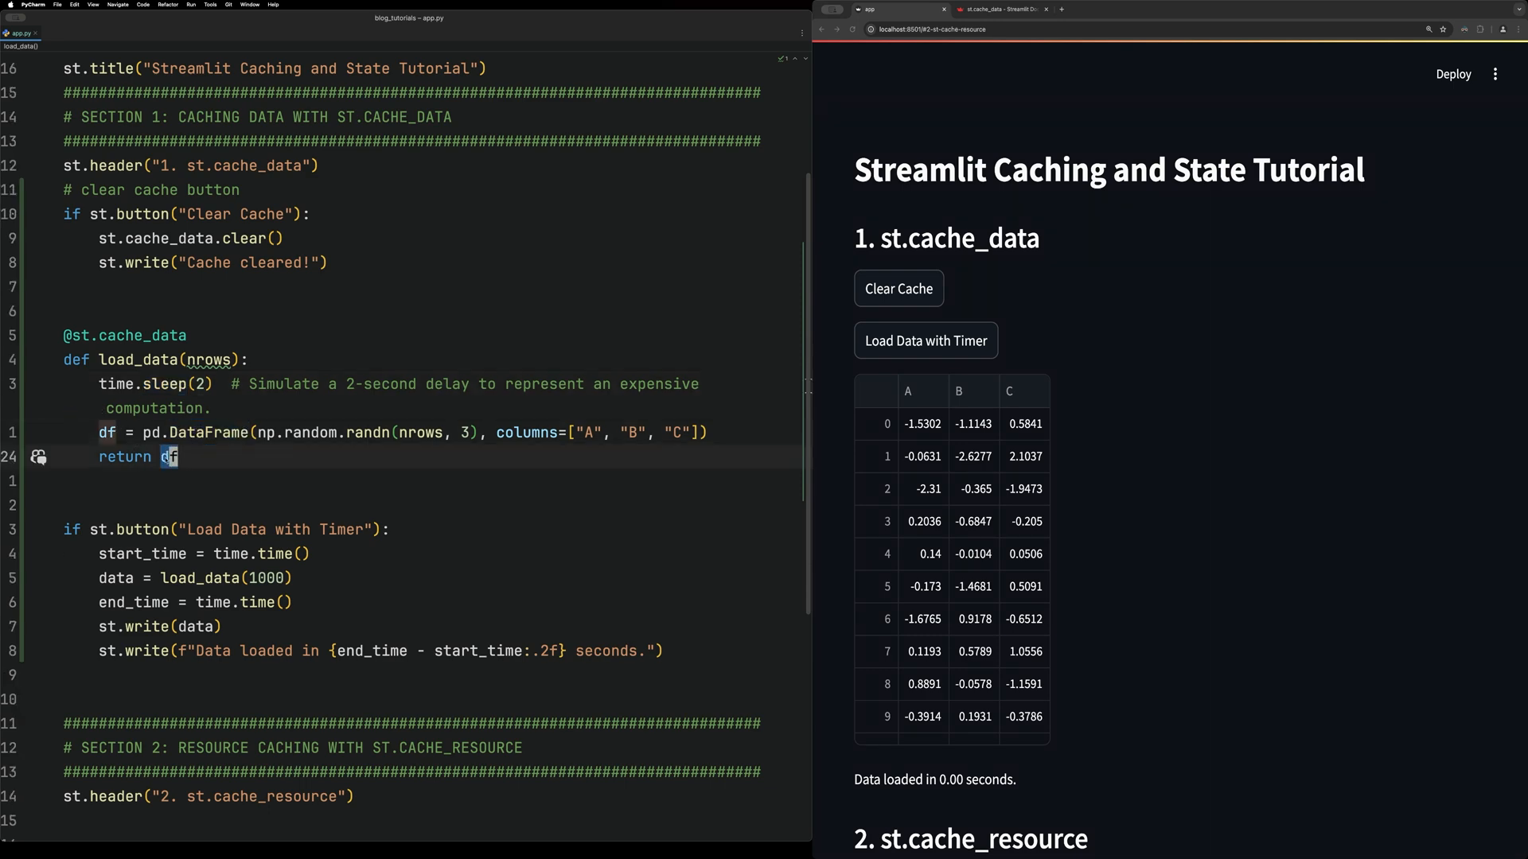
scroll(down, 3)
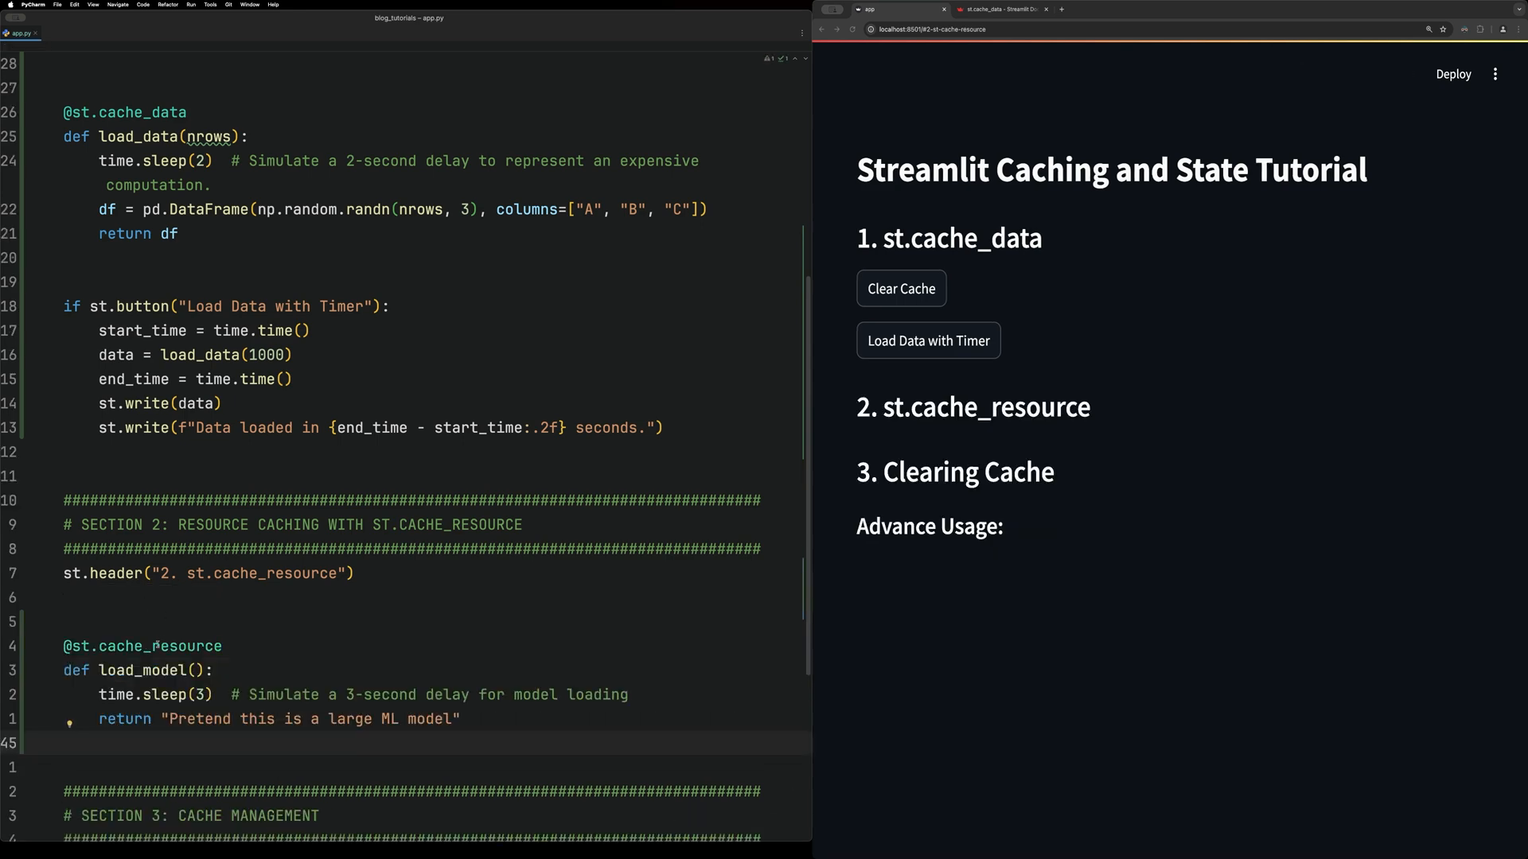
double_click(119, 645)
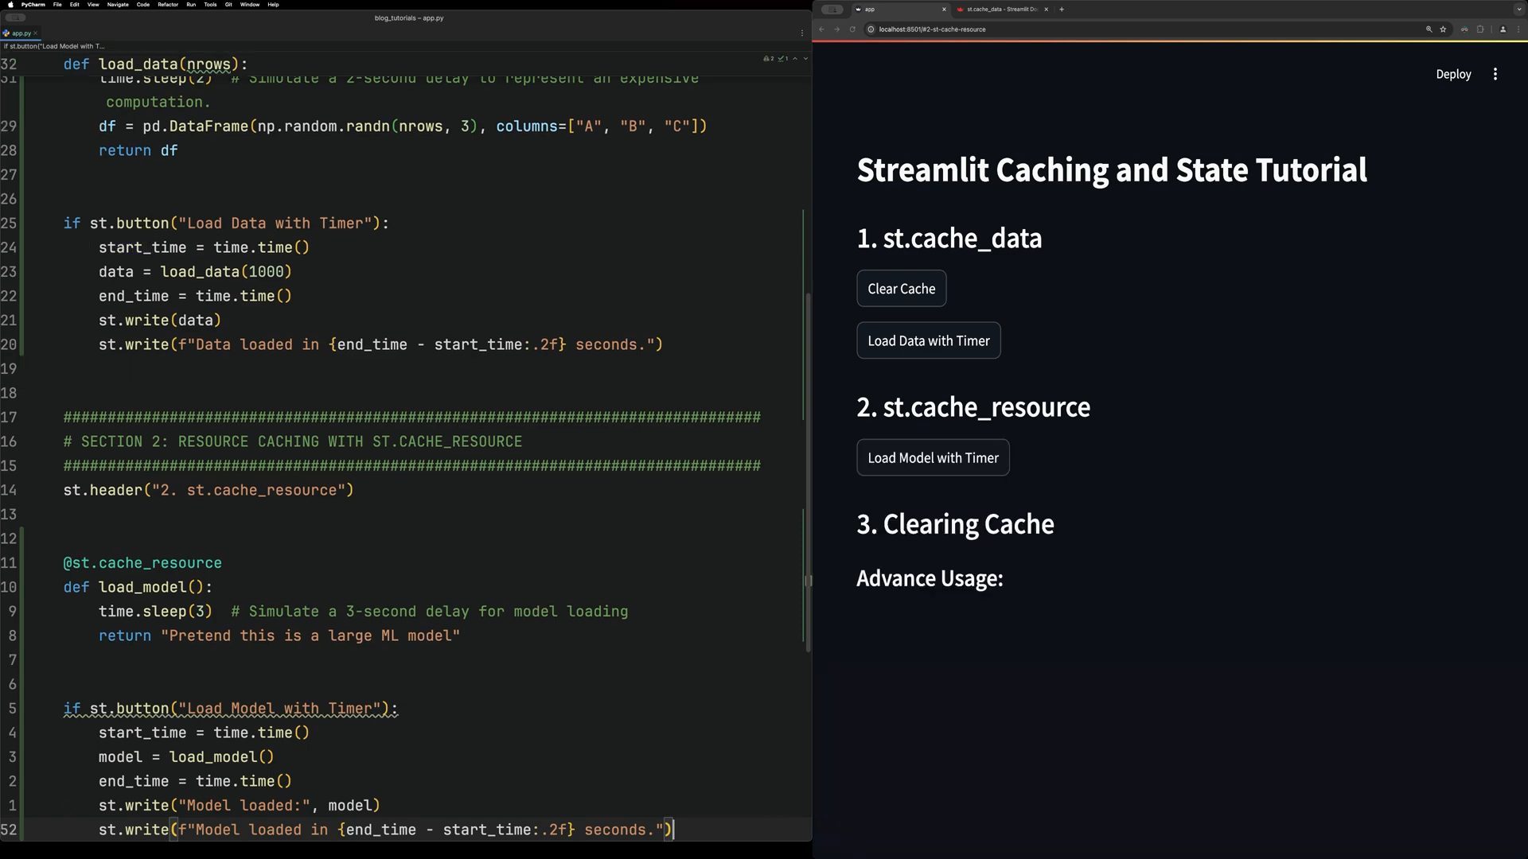
scroll(down, 3)
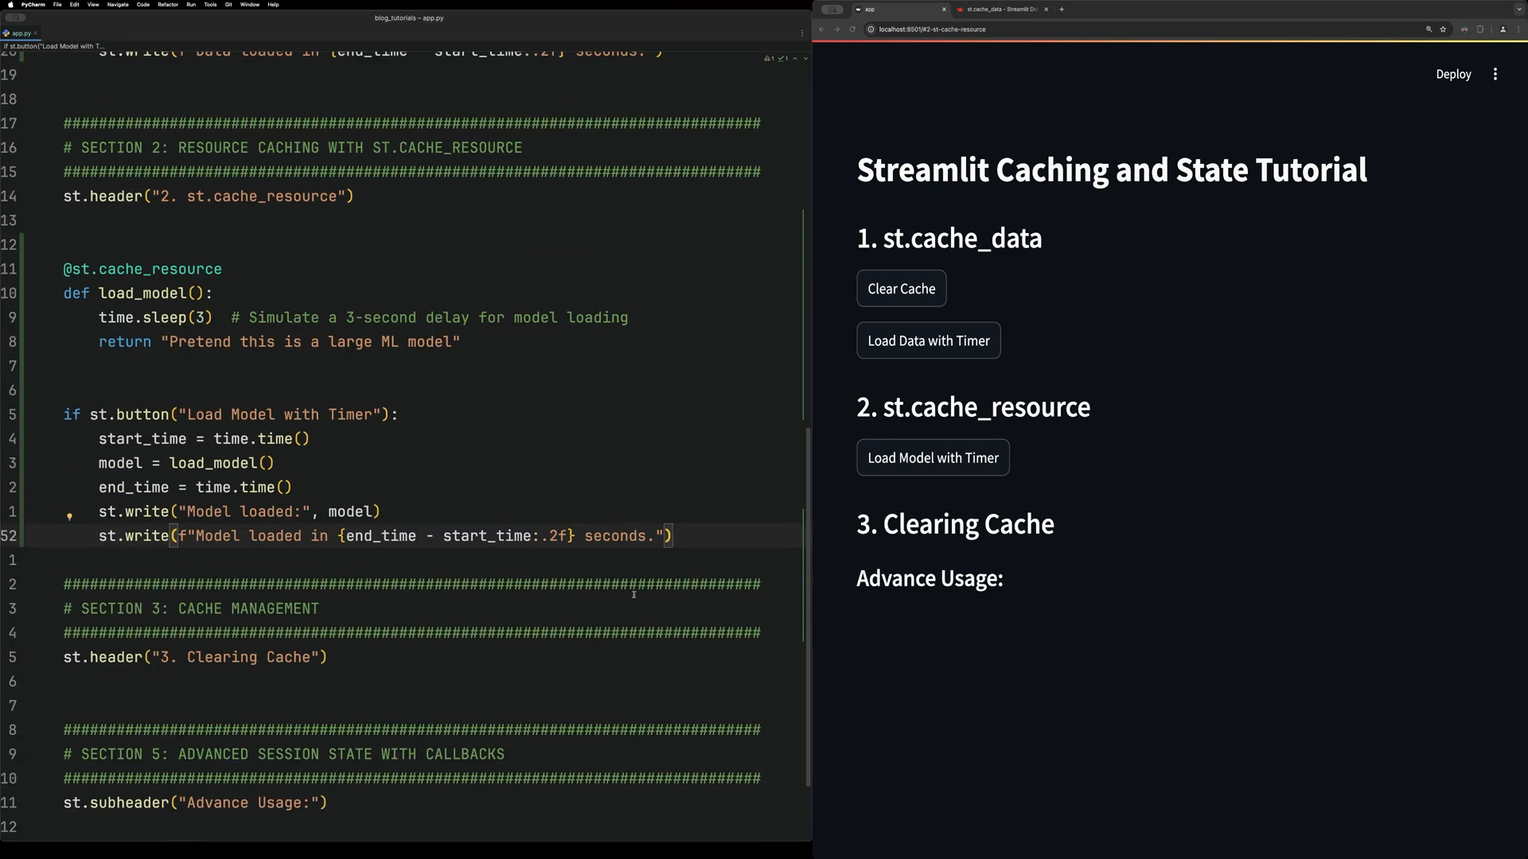
- Load the model in 3.01 seconds showing 'Pretend this is a large ML model', then reload from cache
click(926, 340)
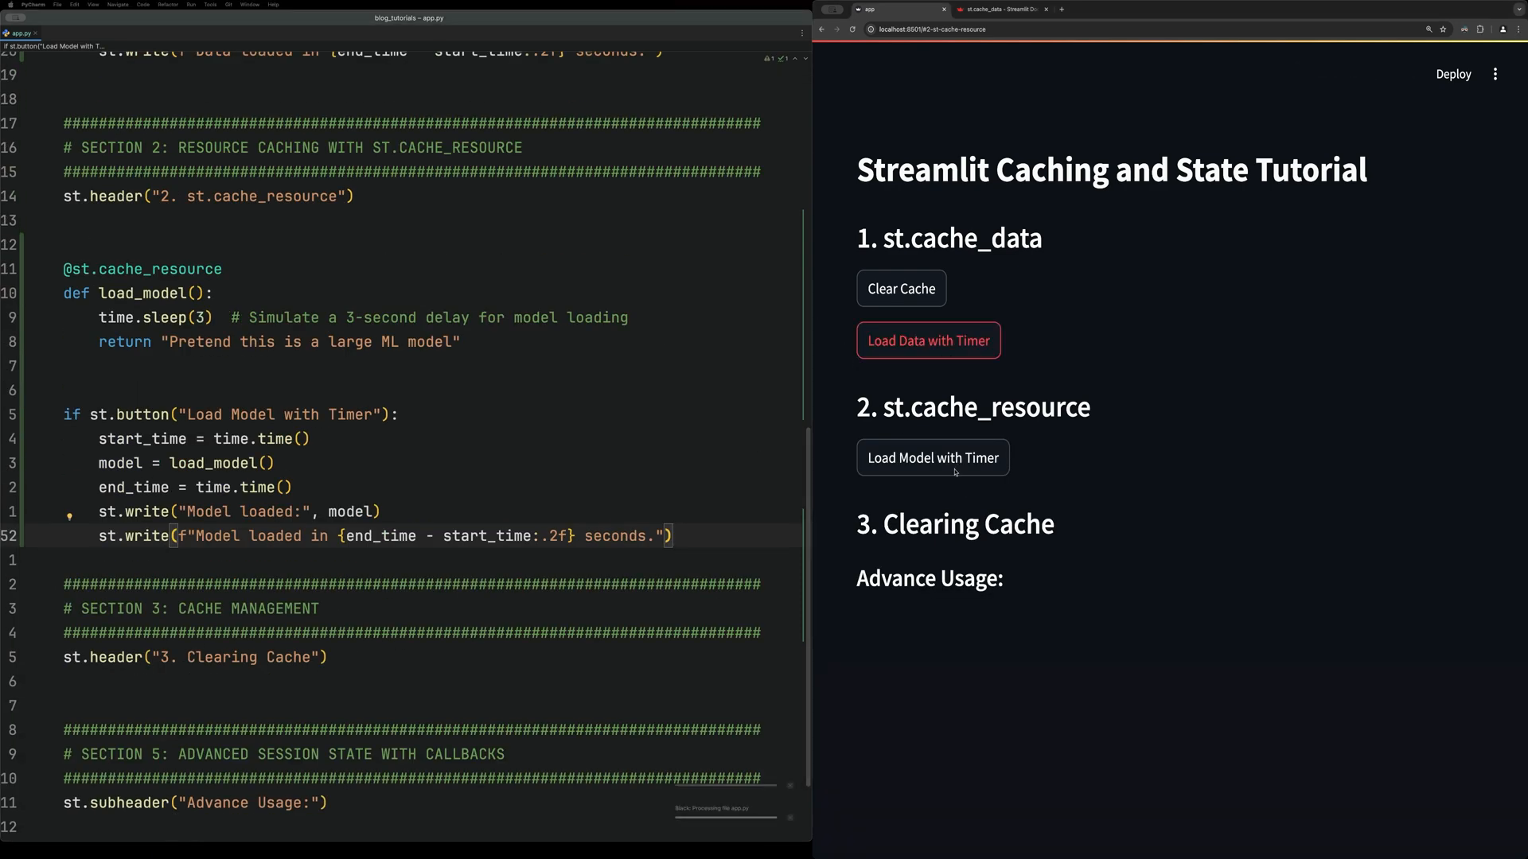
click(930, 458)
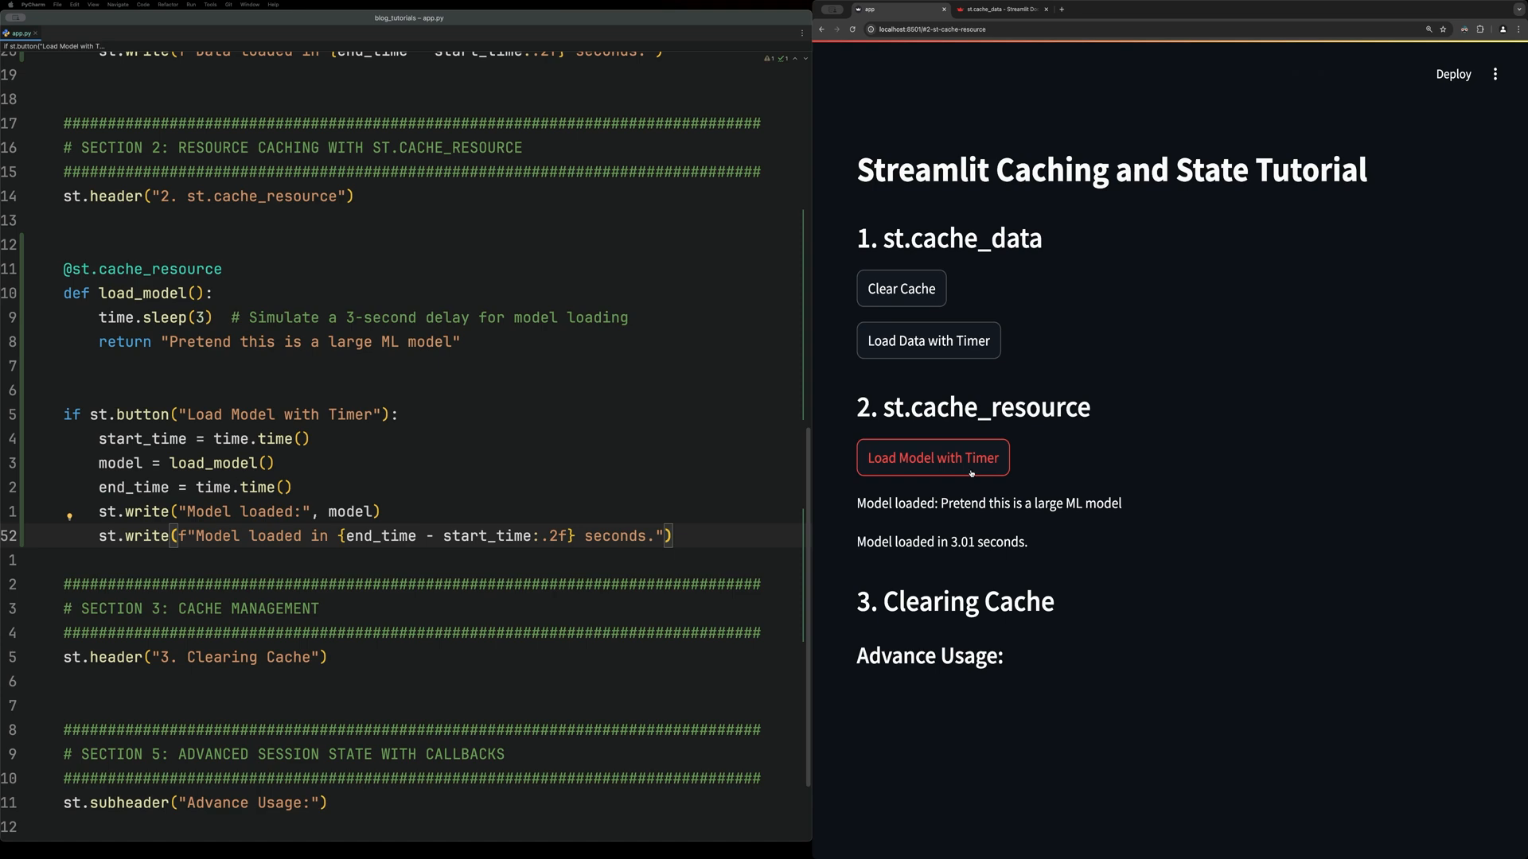
click(932, 458)
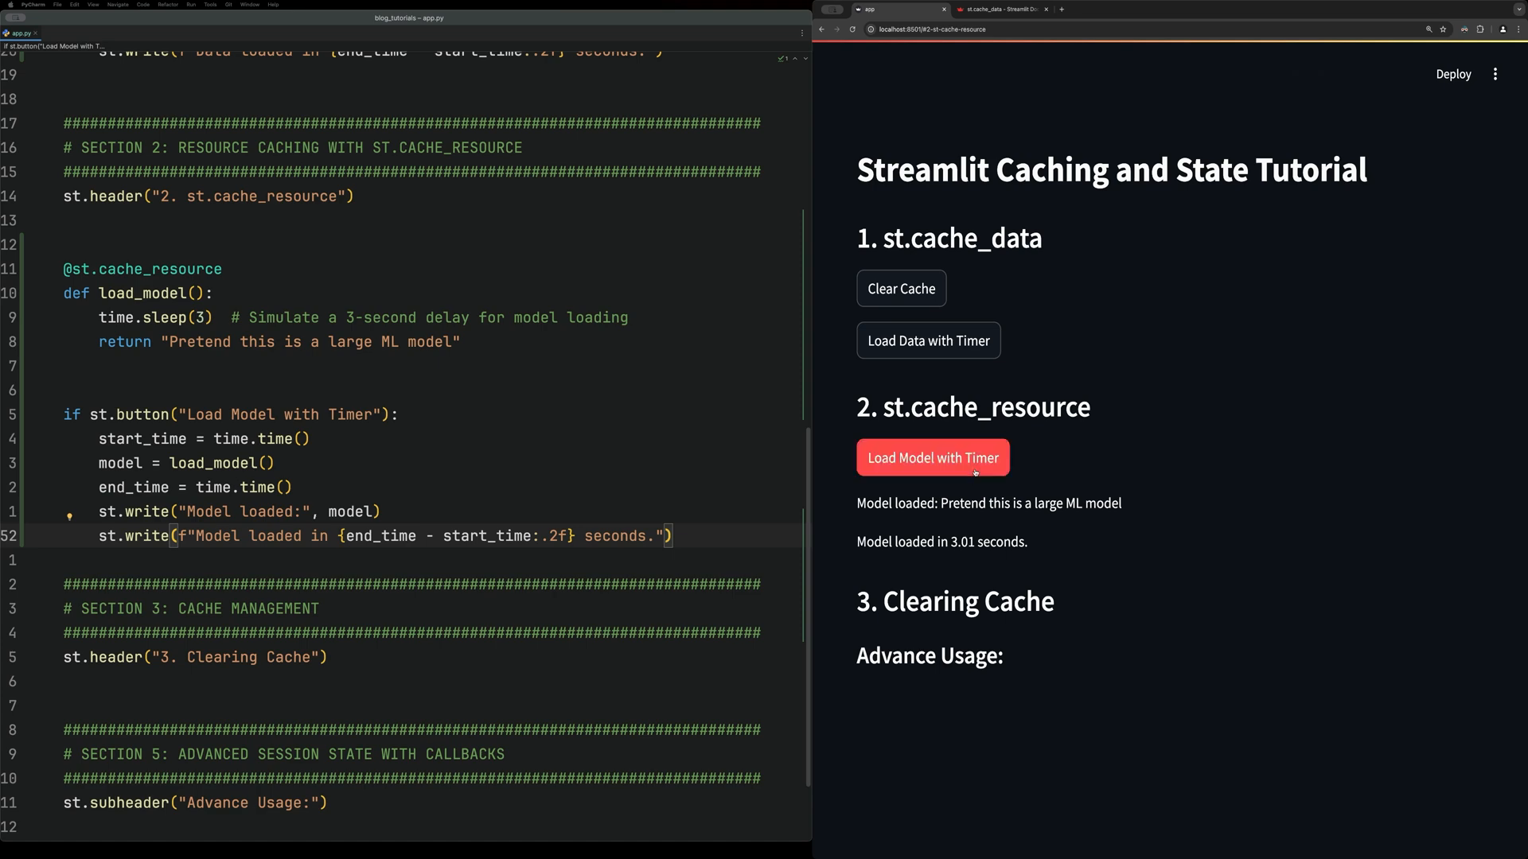
click(931, 458)
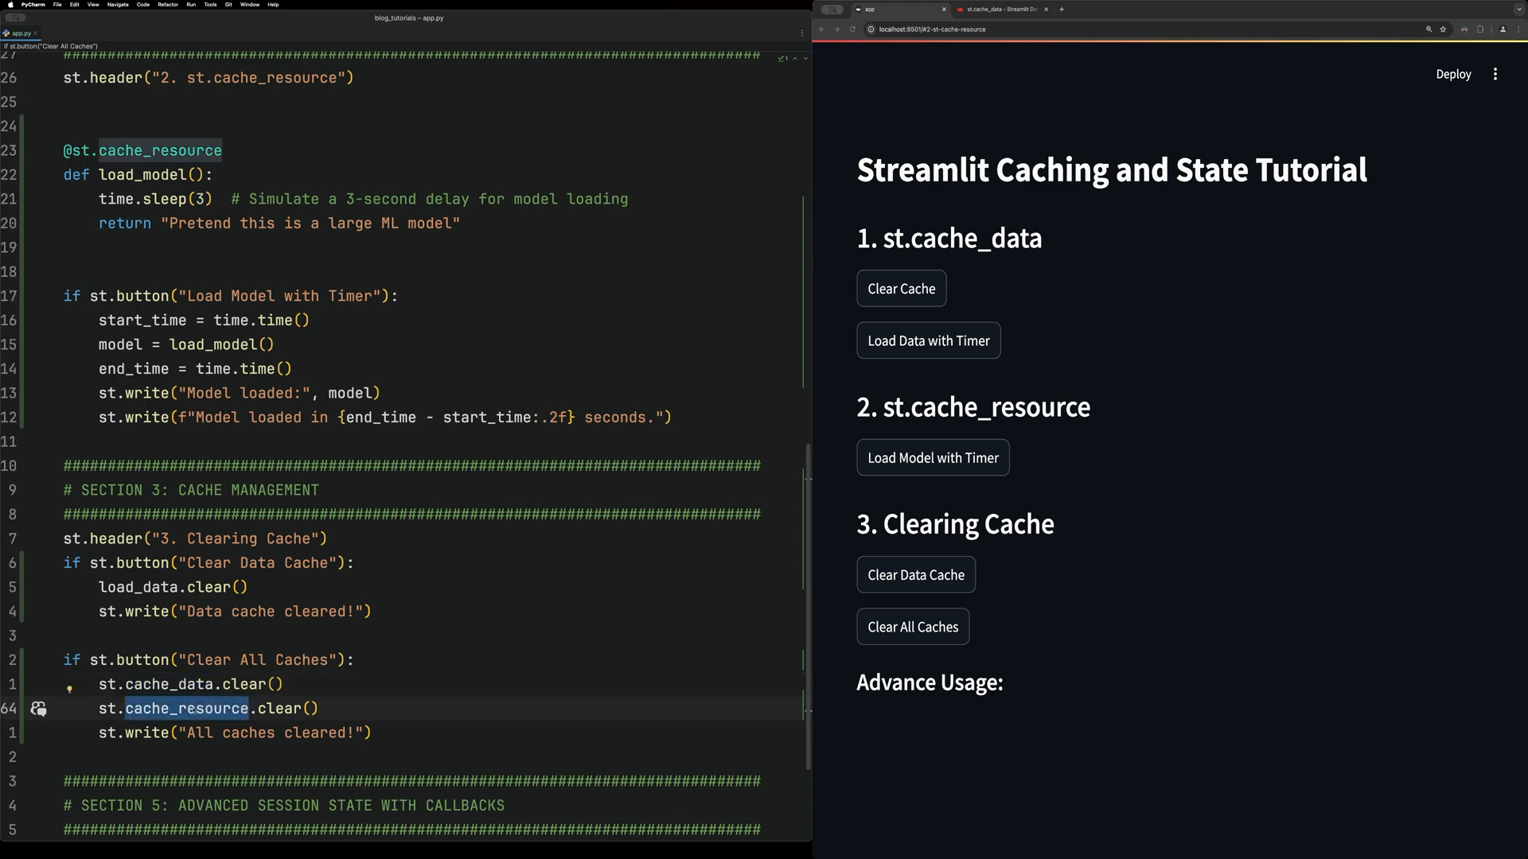
- Add 'Clear Data Cache' calling load_data.clear() and 'Clear All Caches' clearing both cache types
scroll(down, 3)
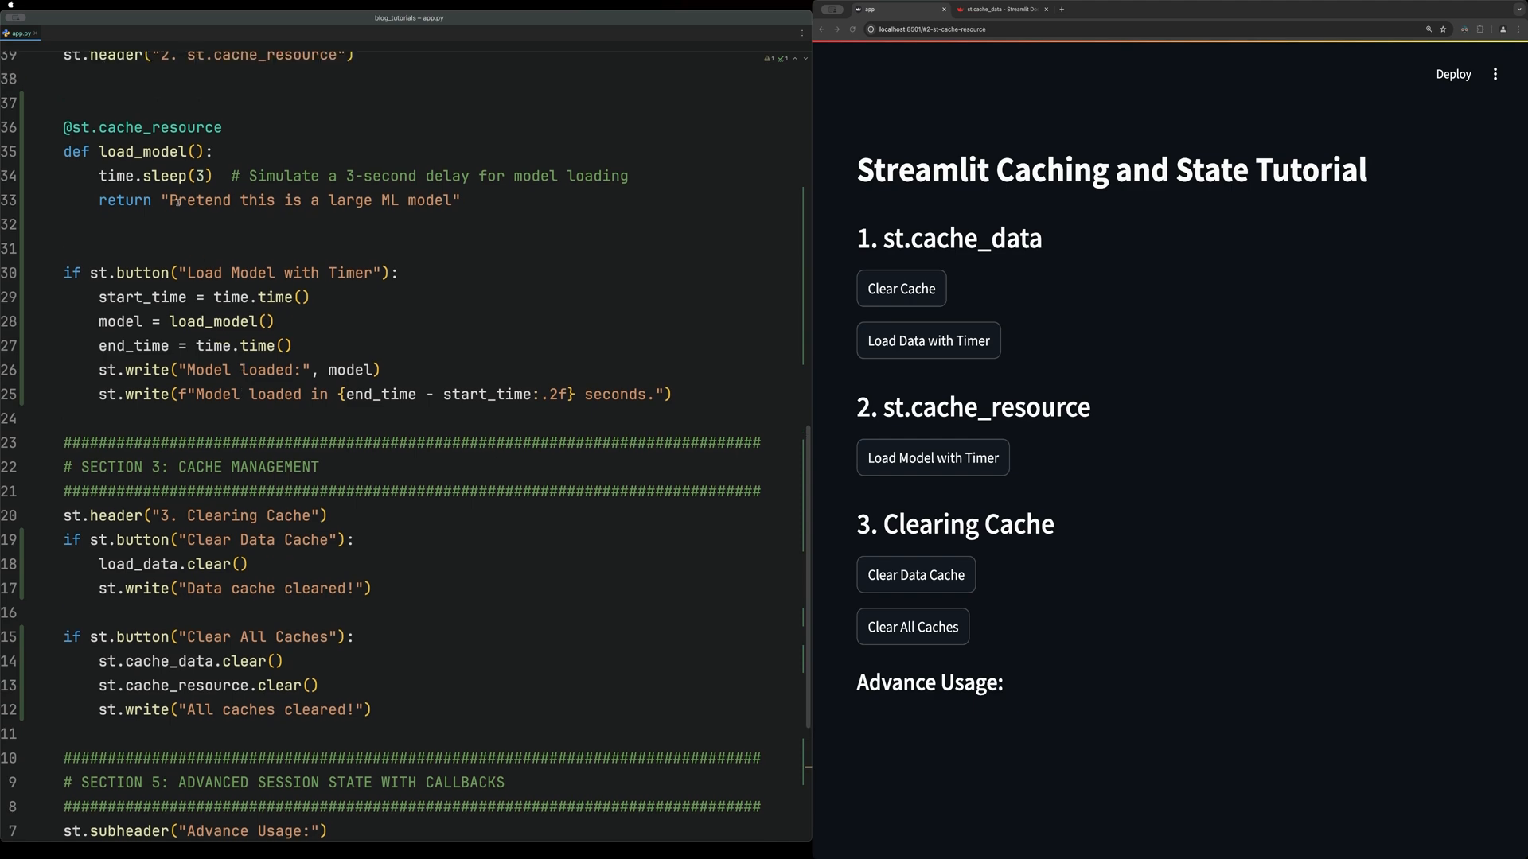
scroll(down, 3)
text(()
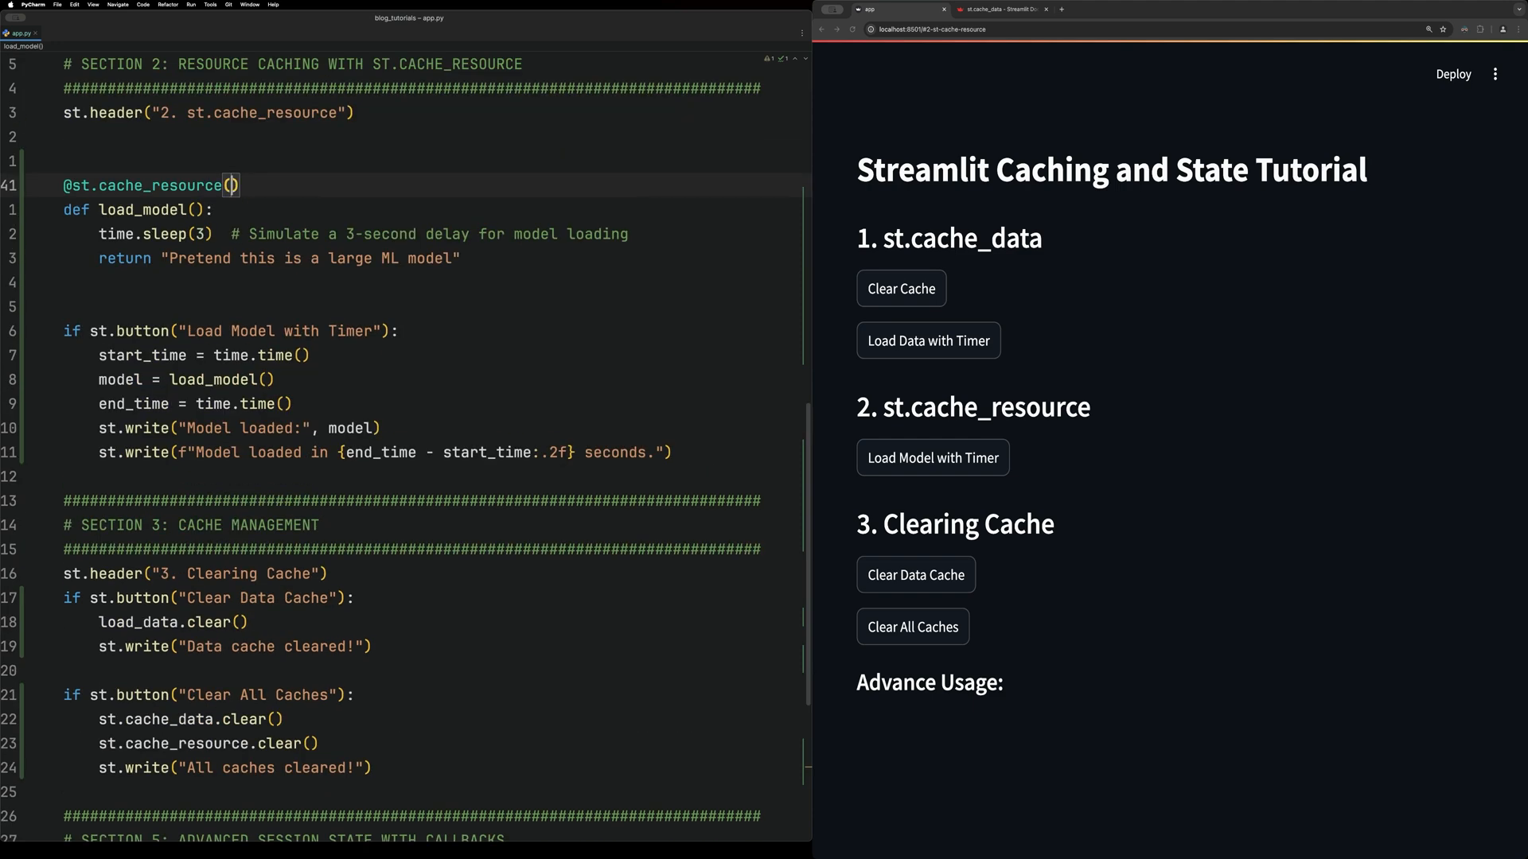
text(ttl=)
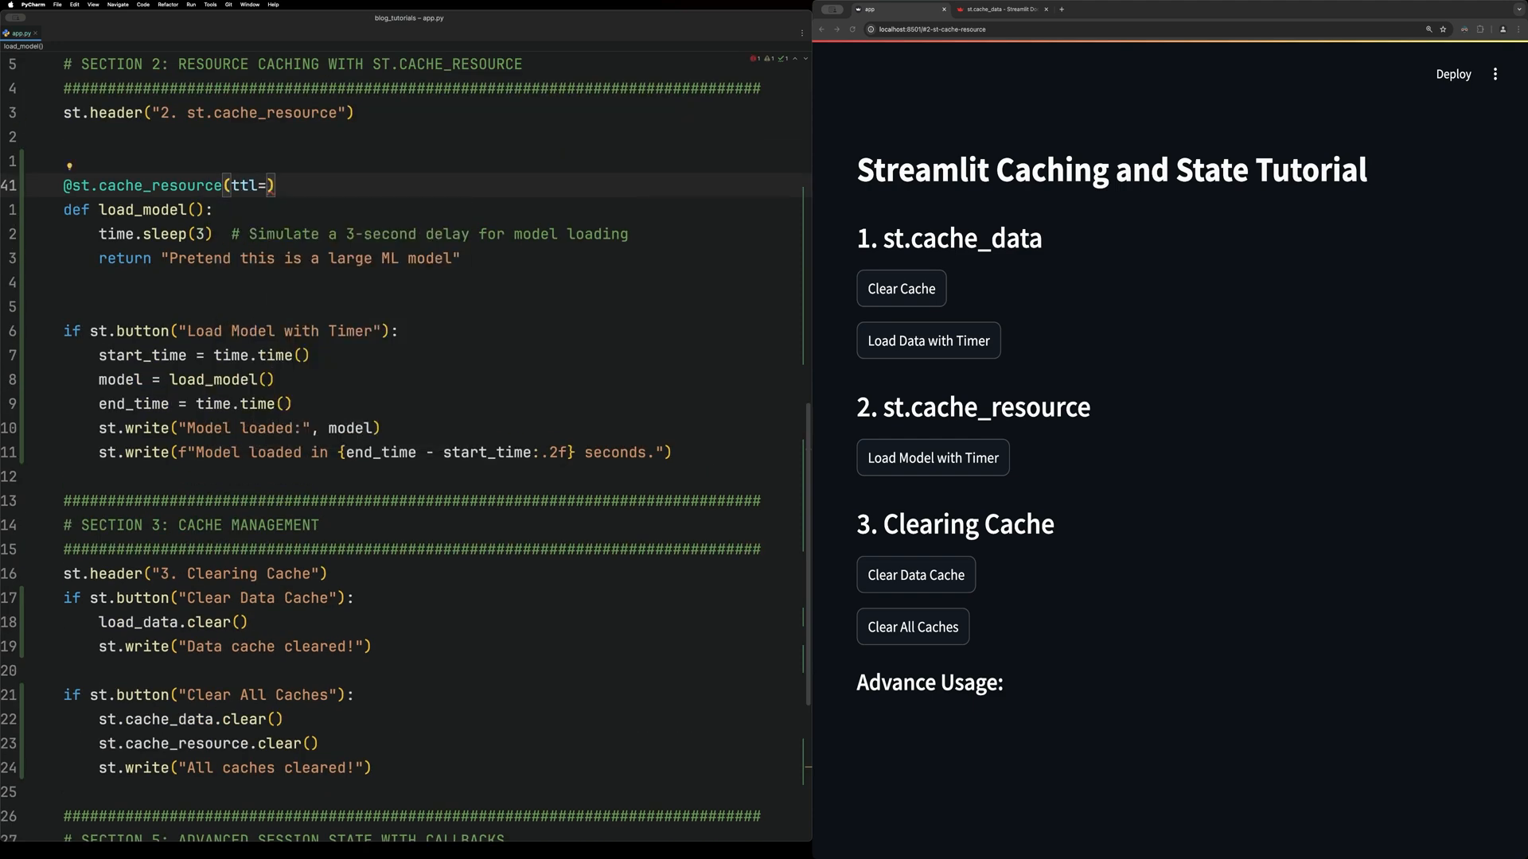
text(2)
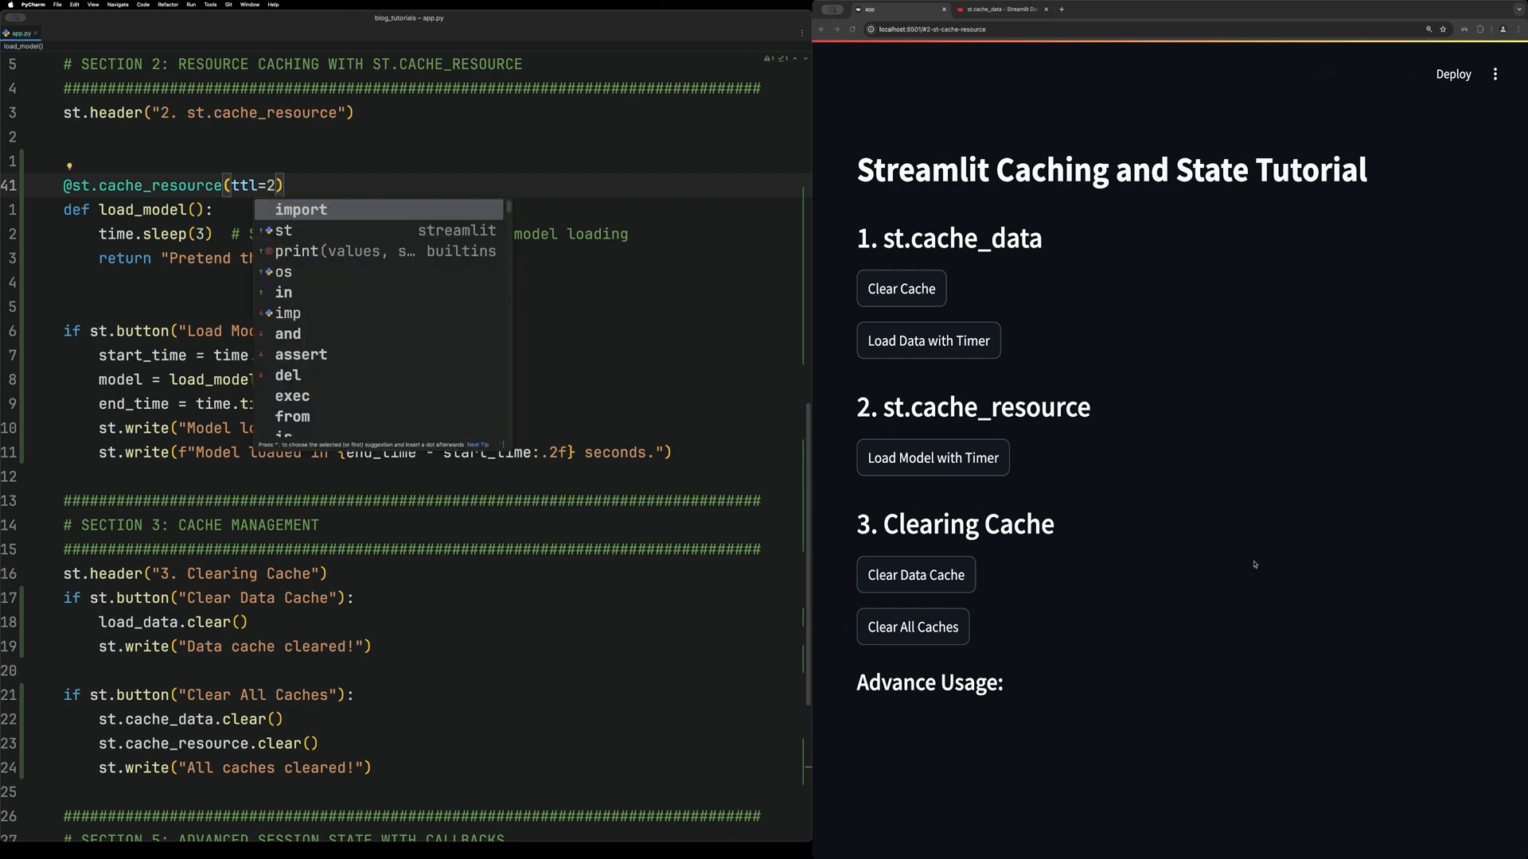
- Load the model repeatedly, getting 0.00 seconds cached and a fresh load after the 2-second expiry
click(931, 459)
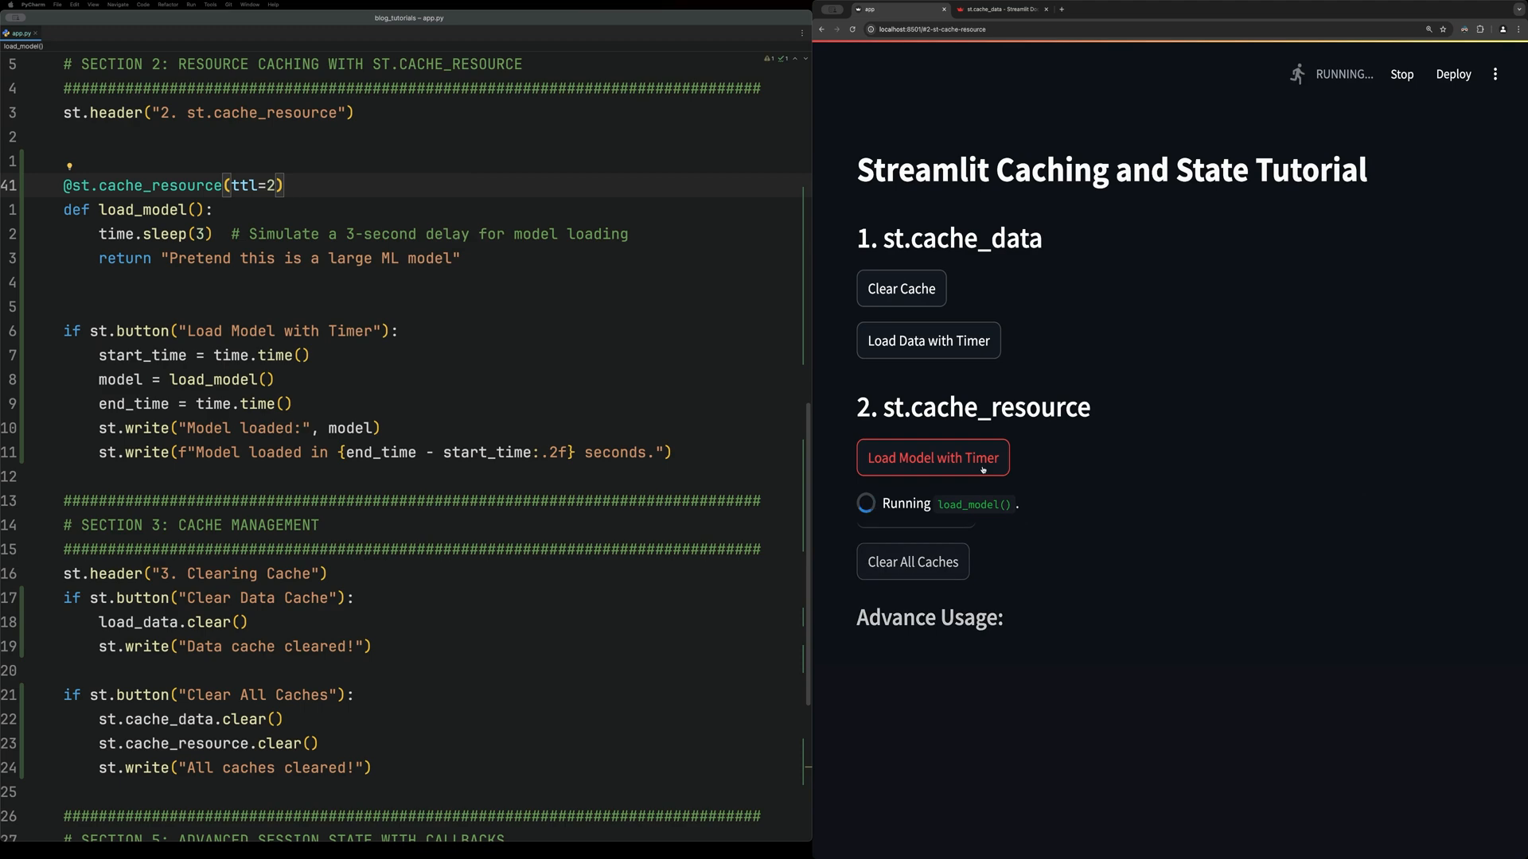
click(931, 458)
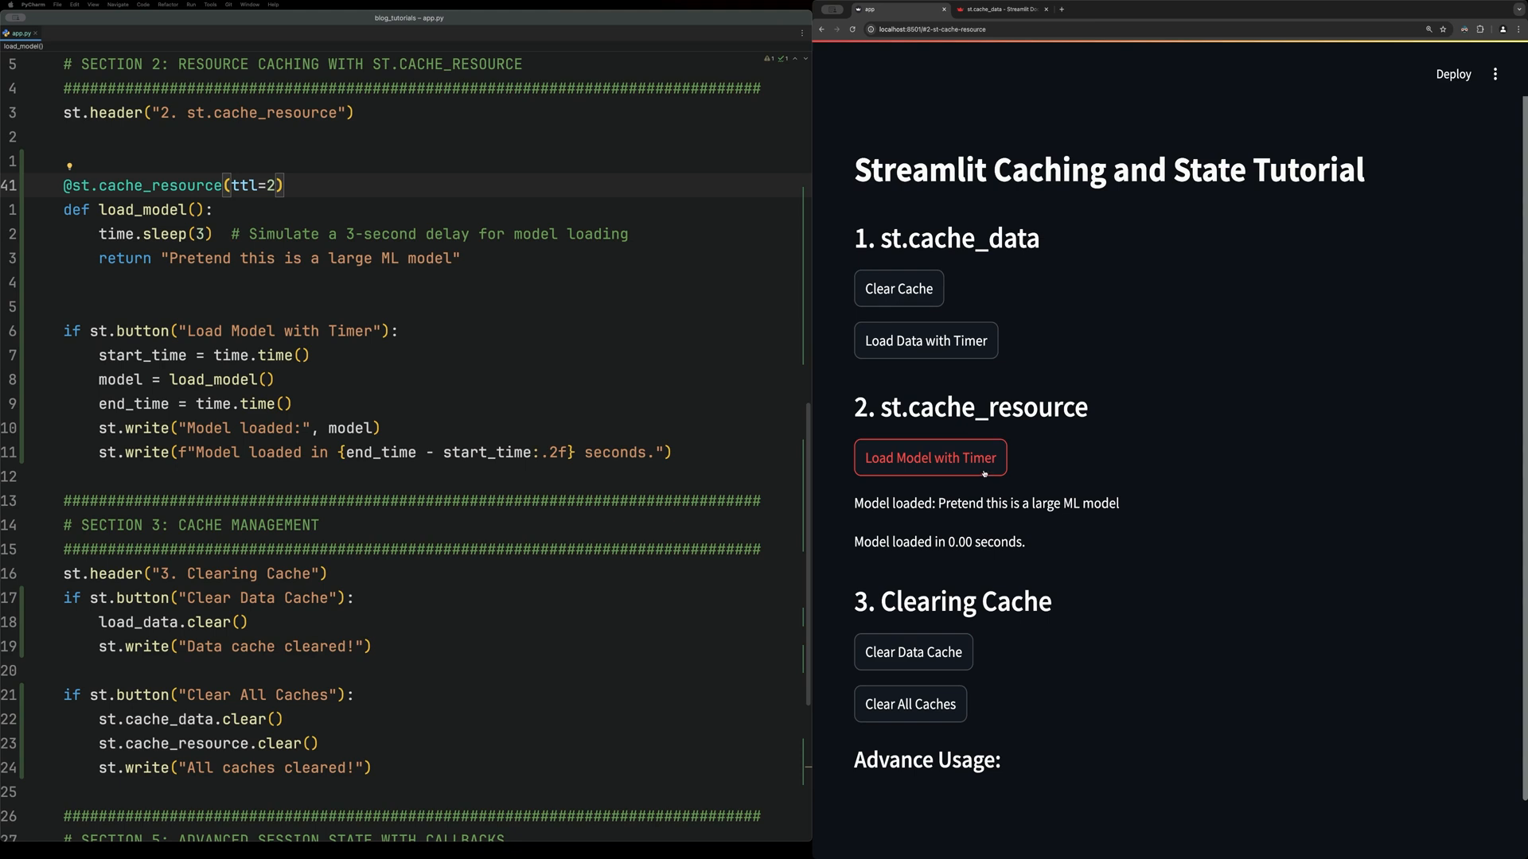
click(928, 458)
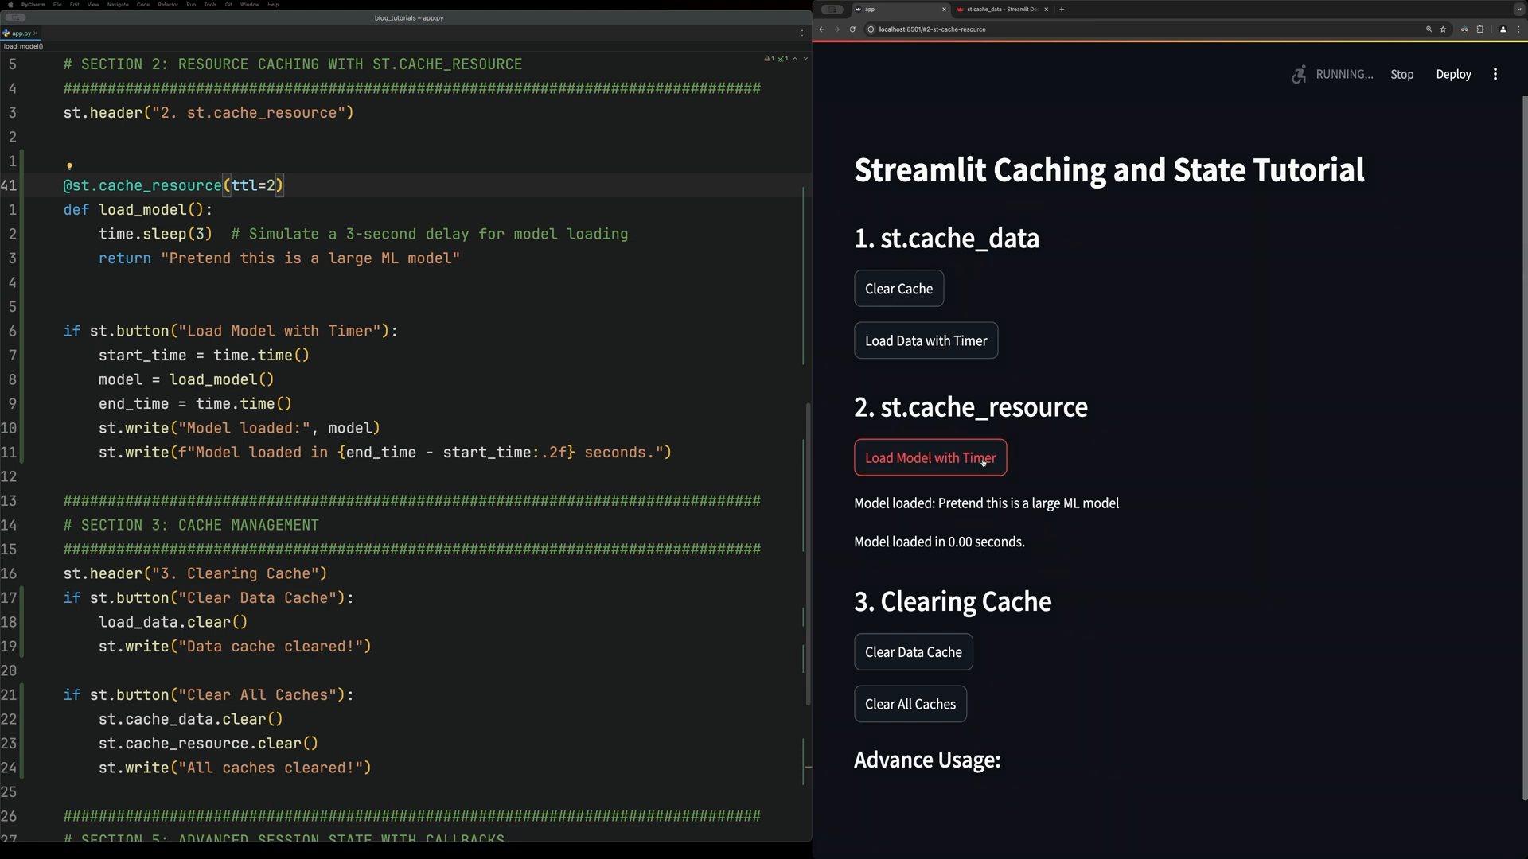
click(929, 458)
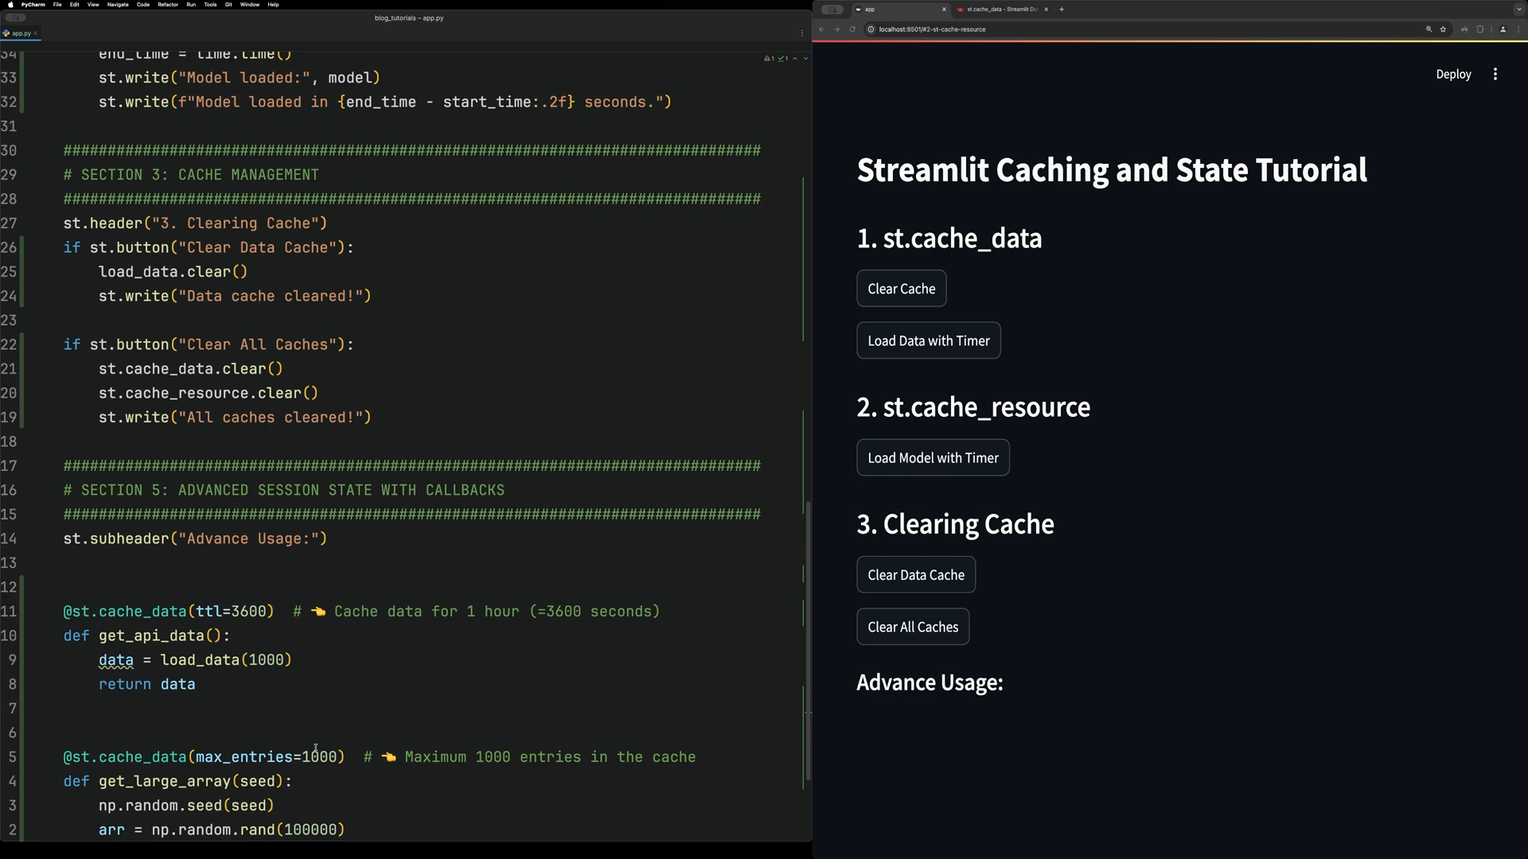
scroll(down, 3)
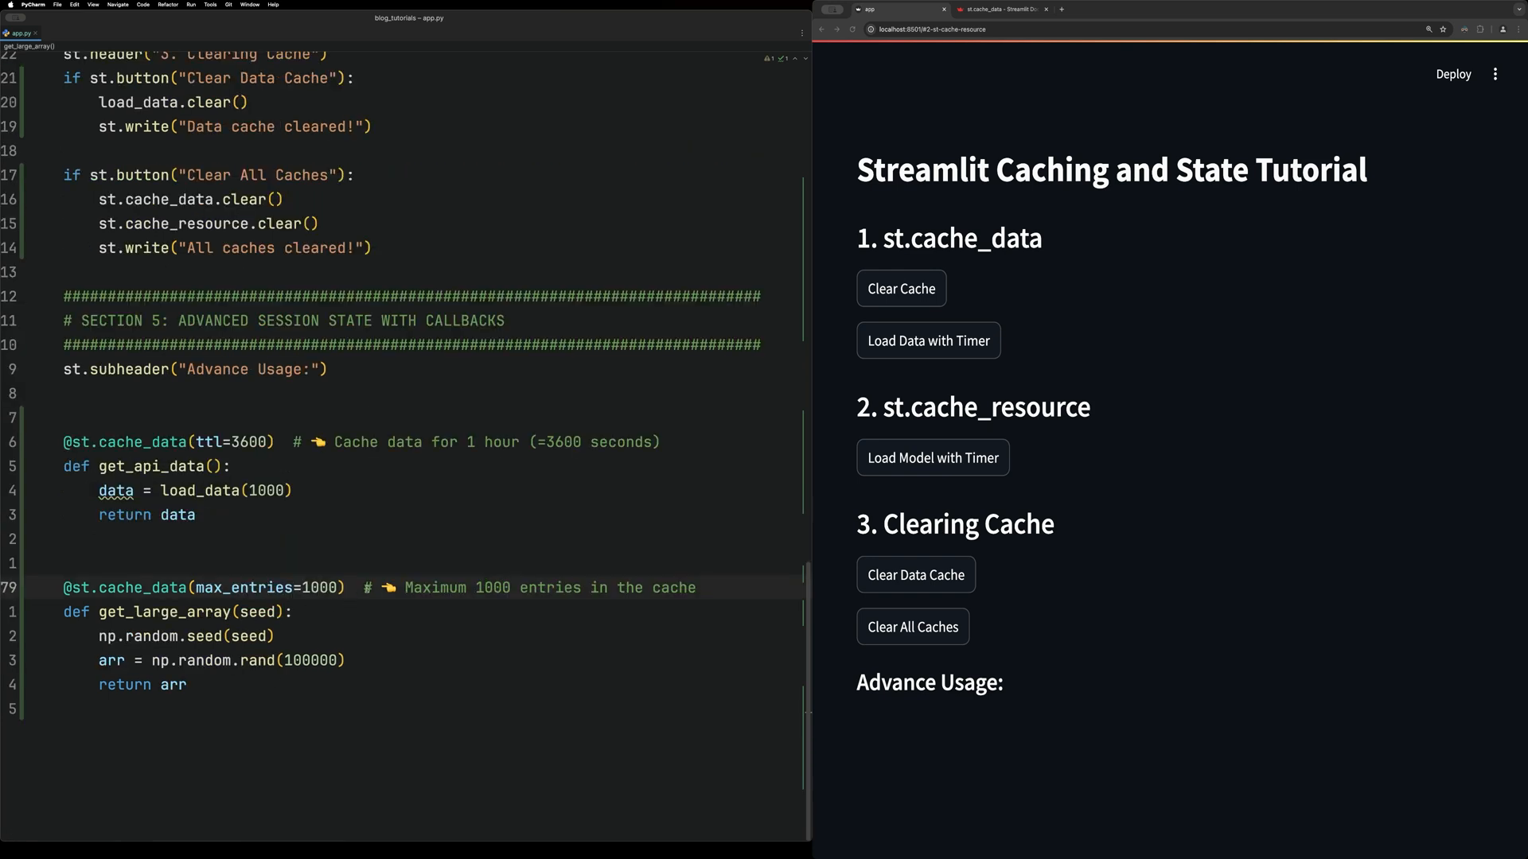